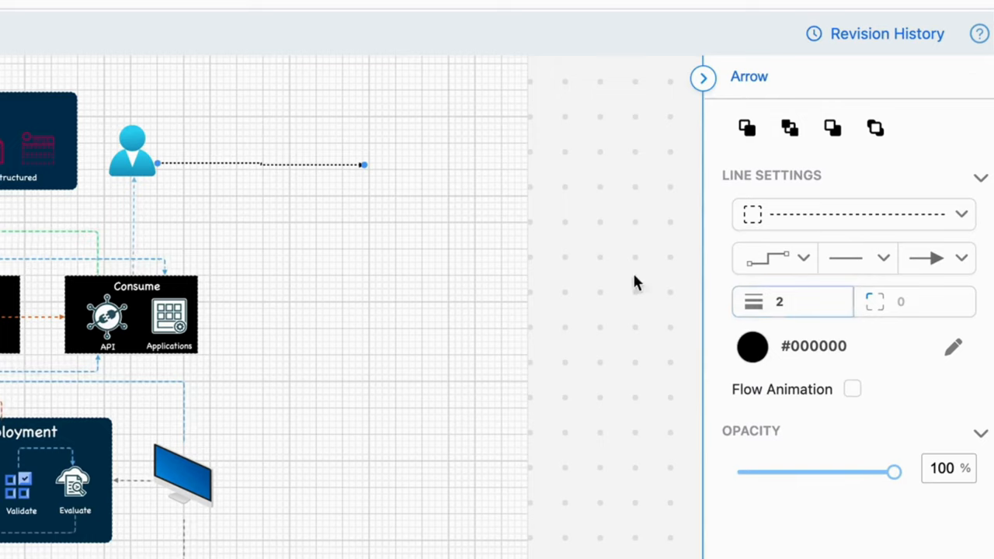
Snap the dotted arrow's free endpoint onto the monitor shape below the user icon
{"action": "left_click_drag", "start_coordinate": [365, 164], "coordinate": [218, 480]}
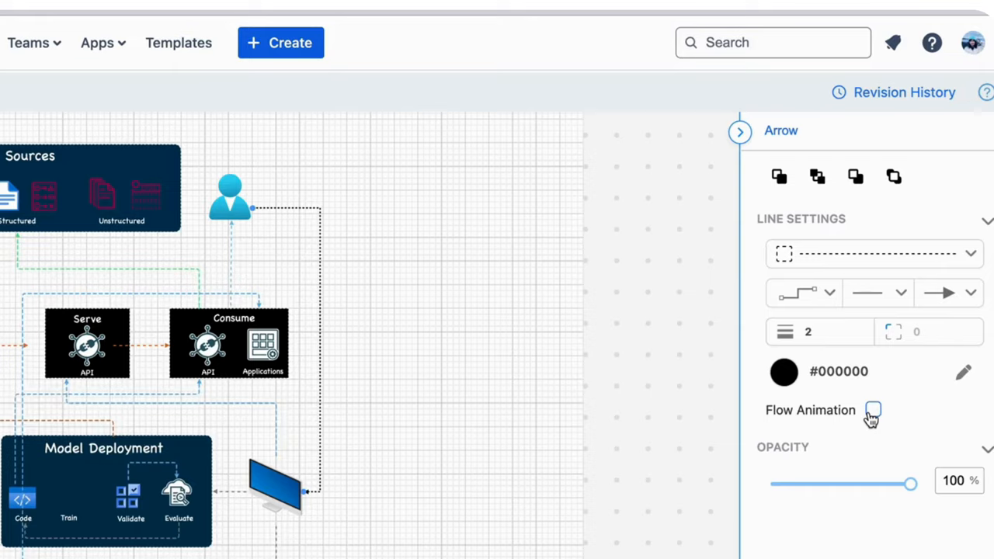
Tick Flow Animation in the Arrow properties for the dotted user-to-monitor connector
{"action": "left_click", "coordinate": [873, 410]}
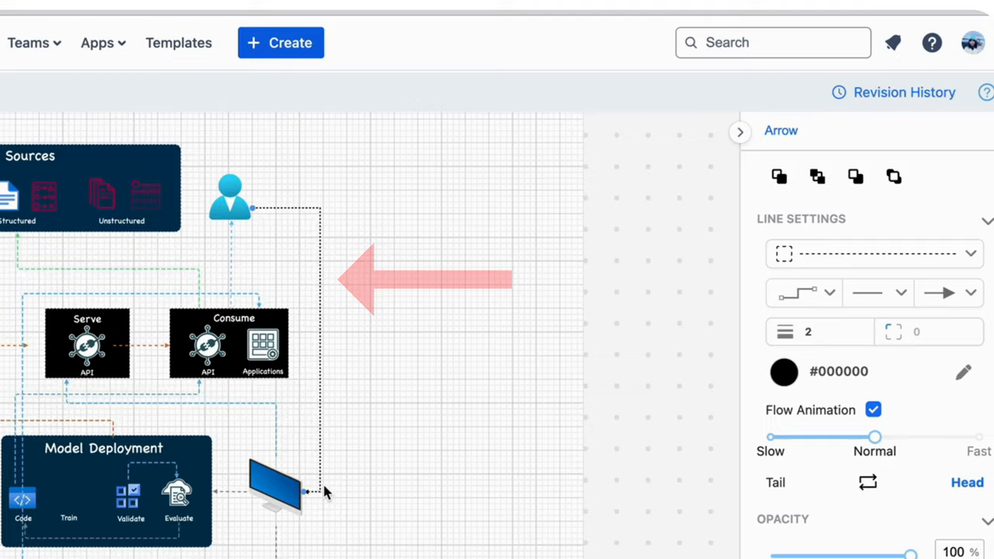